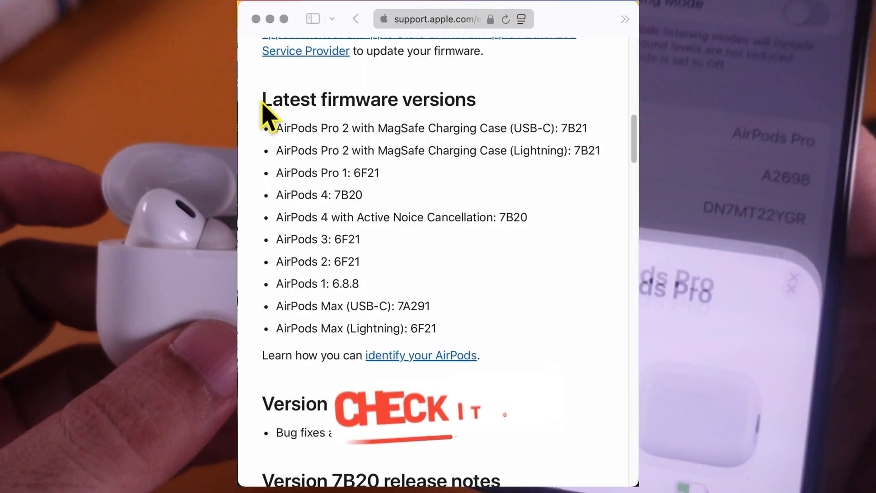
Scroll Apple's Support page to the latest firmware list showing AirPods Pro 2 at 7B21
{"action": "left_click_drag", "start_coordinate": [266, 99], "coordinate": [475, 285]}
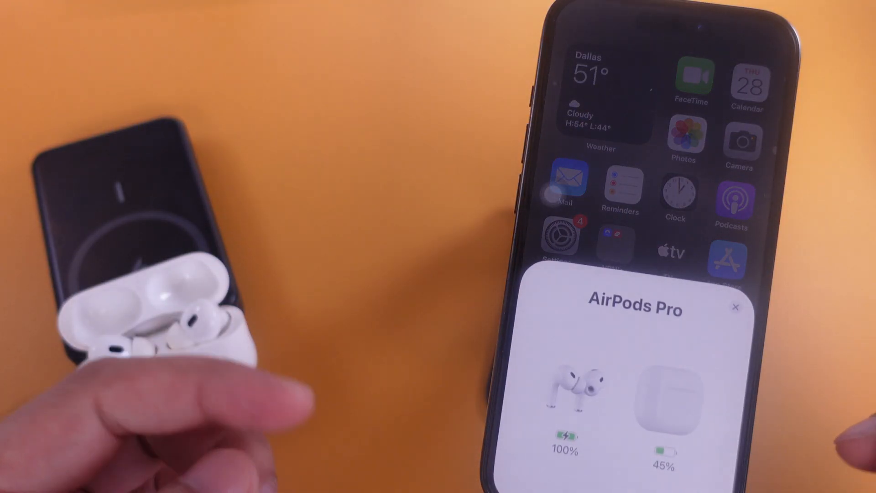
Dismiss the AirPods popup and browse the AirPods Pro battery and noise control settings
{"action": "left_click", "coordinate": [737, 307]}
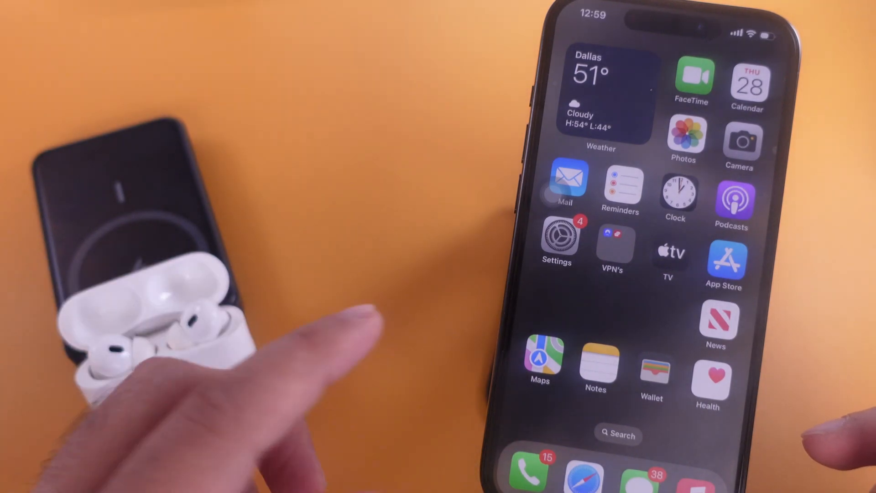
{"action": "left_click", "coordinate": [556, 237]}
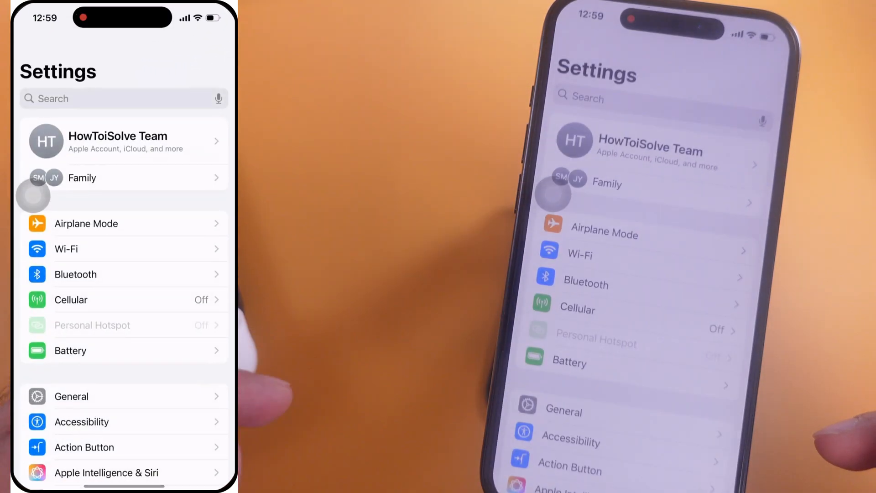
{"action": "scroll", "scroll_direction": "down", "scroll_amount": 3}
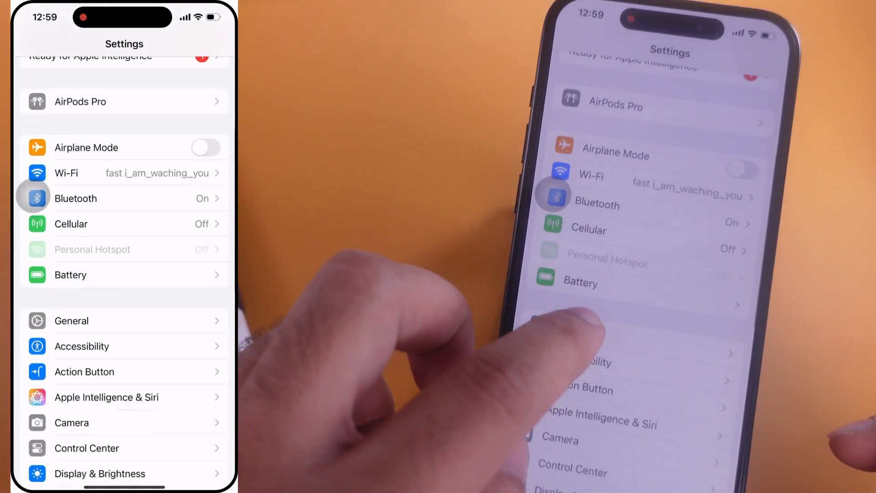
{"action": "left_click", "coordinate": [75, 198]}
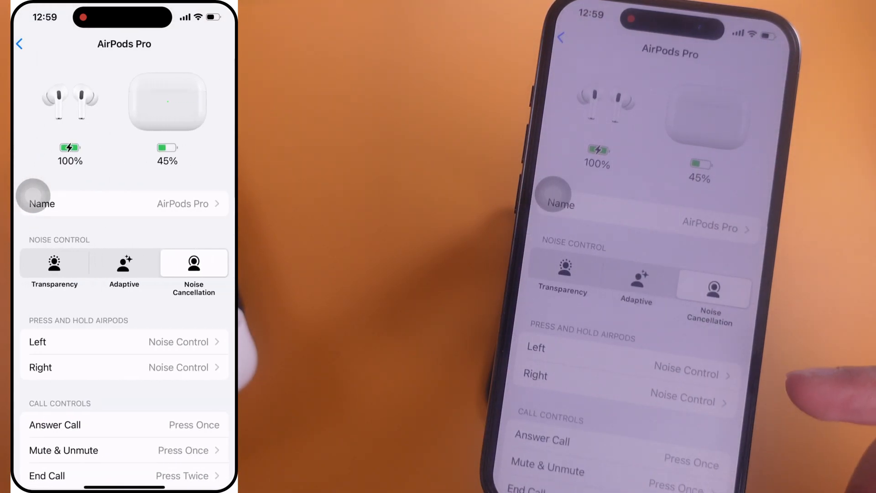
{"action": "scroll", "scroll_direction": "down", "scroll_amount": 3}
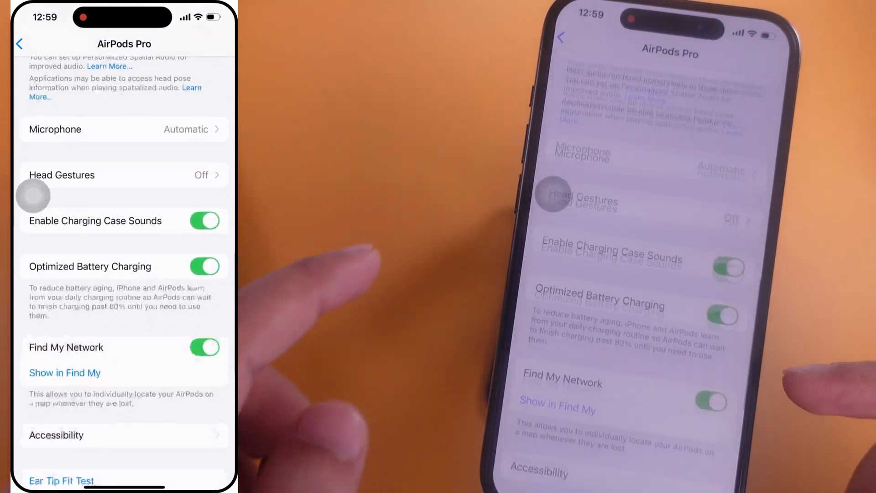
{"action": "scroll", "scroll_direction": "down", "scroll_amount": 3}
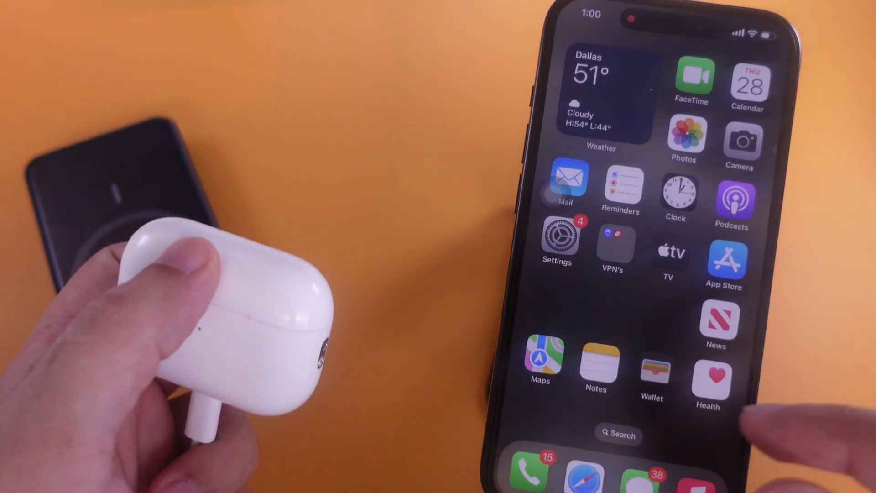
Reopen AirPods Pro settings, confirm firmware version 7B21, and close the battery popup
{"action": "left_click", "coordinate": [557, 235]}
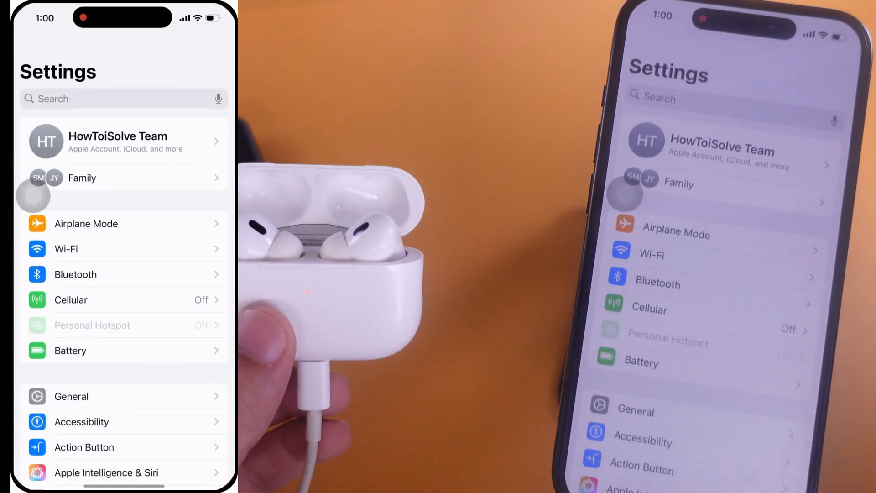
{"action": "scroll", "scroll_direction": "down", "scroll_amount": 3}
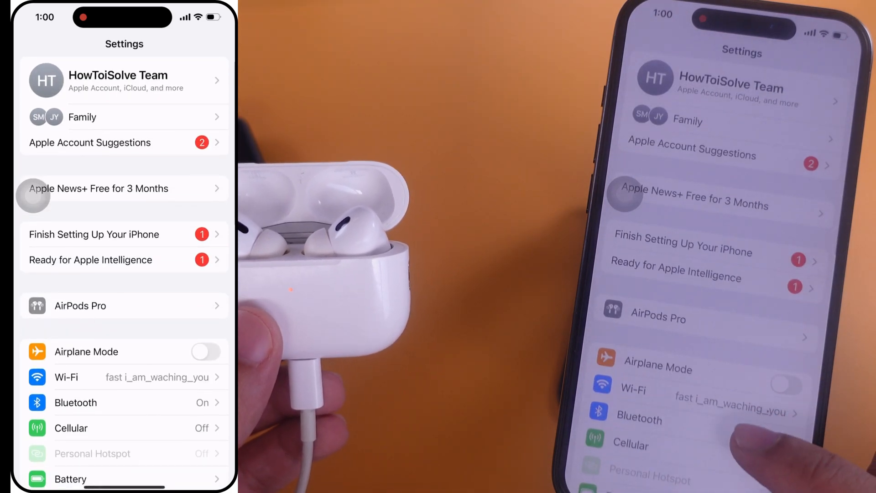
{"action": "left_click", "coordinate": [80, 305]}
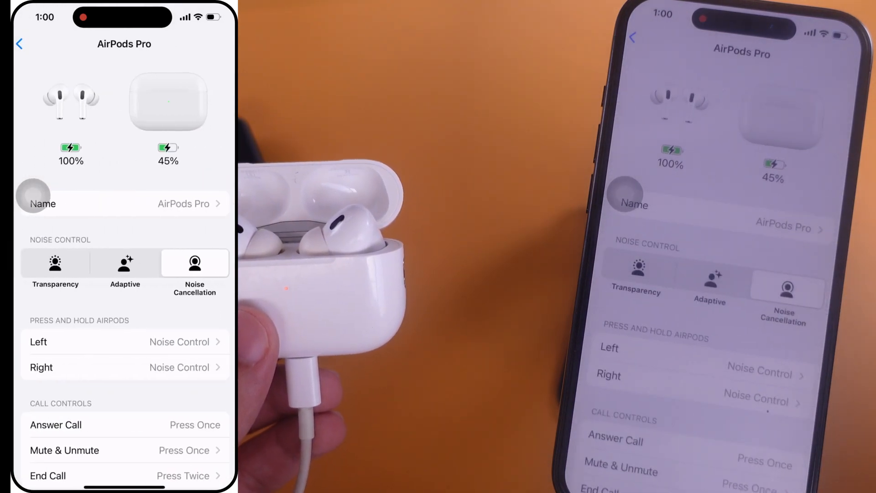
{"action": "scroll", "scroll_direction": "down", "scroll_amount": 3}
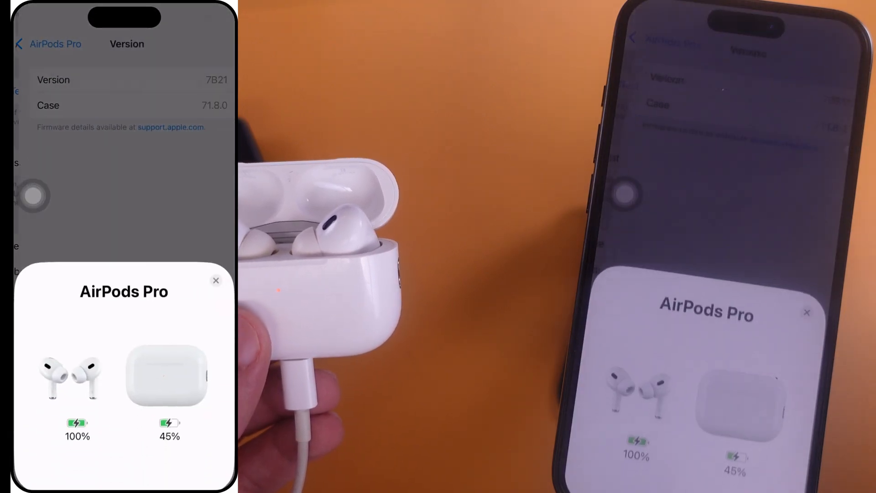
{"action": "left_click", "coordinate": [216, 280]}
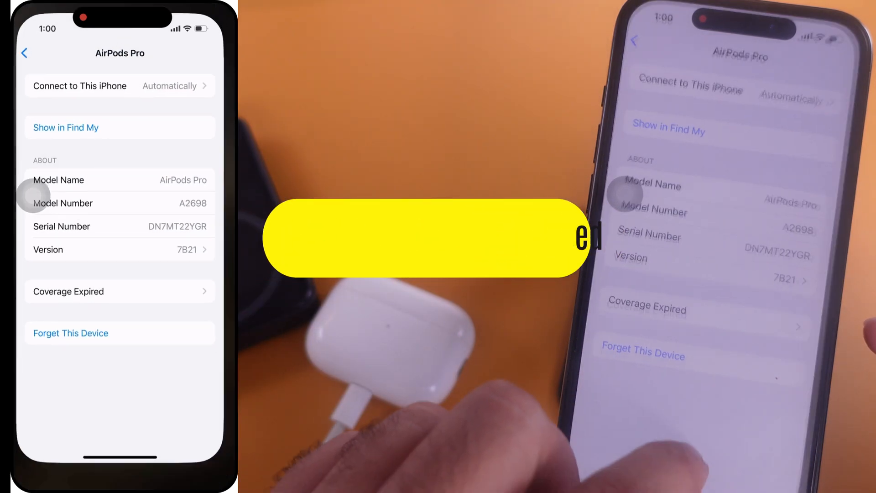
Review the iOS 18.2 Beta 4 update in General > Software Update, then open Control Center
{"action": "left_click", "coordinate": [24, 53]}
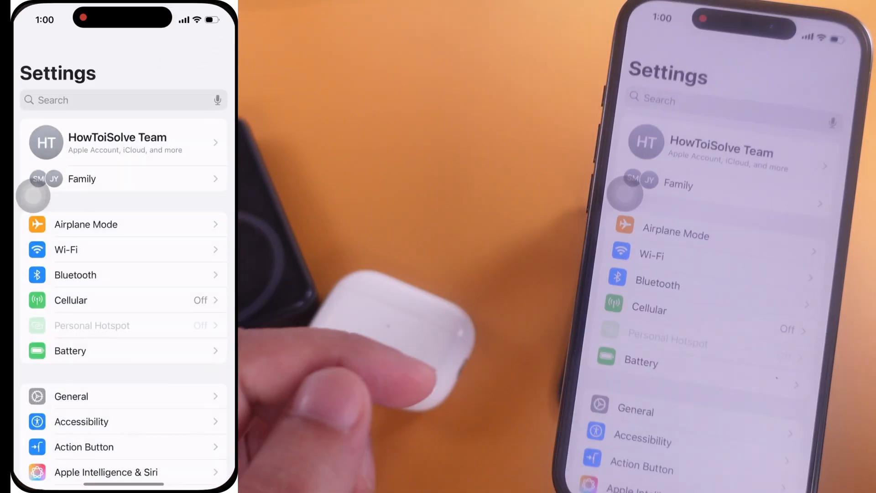
{"action": "left_click", "coordinate": [72, 396]}
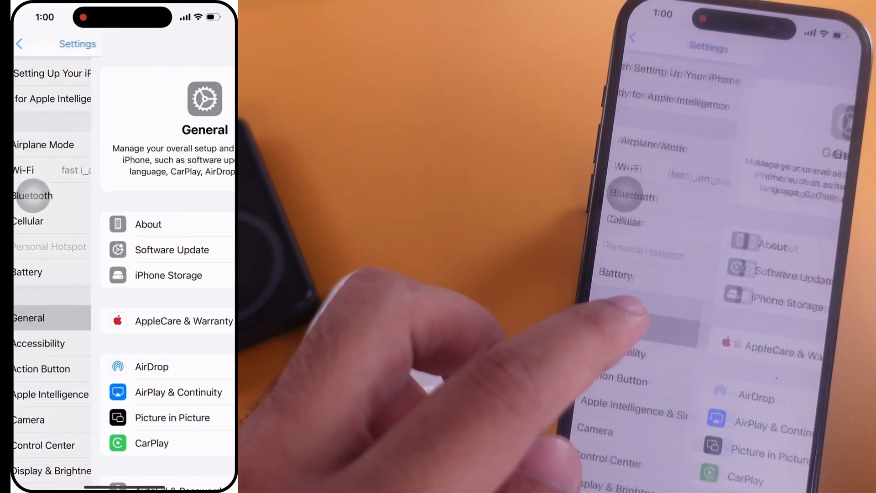
{"action": "left_click", "coordinate": [172, 249]}
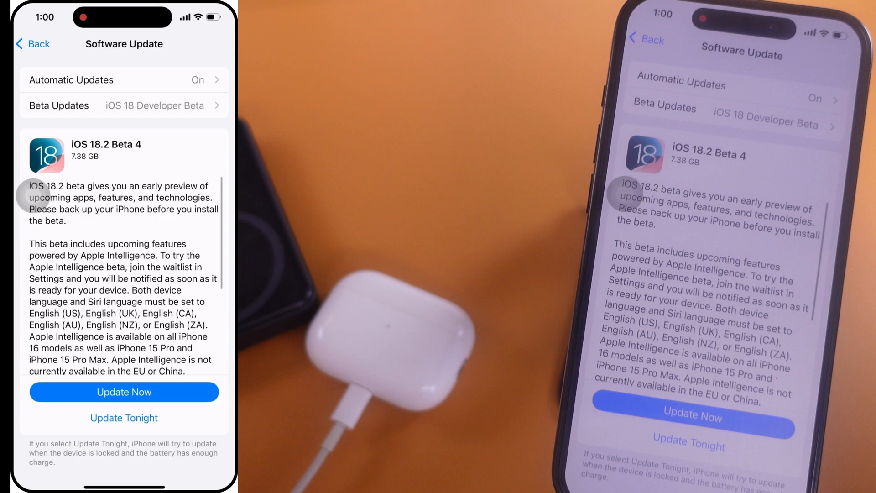
{"action": "scroll", "scroll_direction": "down", "scroll_amount": 3}
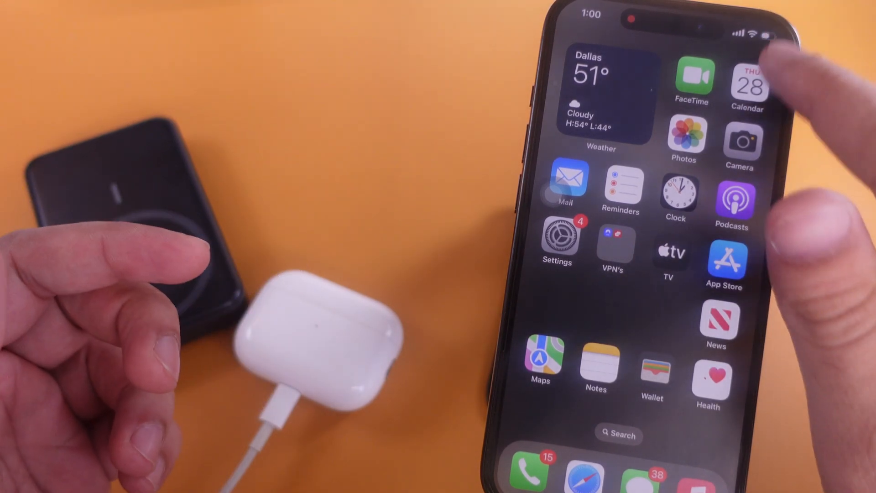
{"action": "left_click_drag", "start_coordinate": [771, 16], "coordinate": [772, 224]}
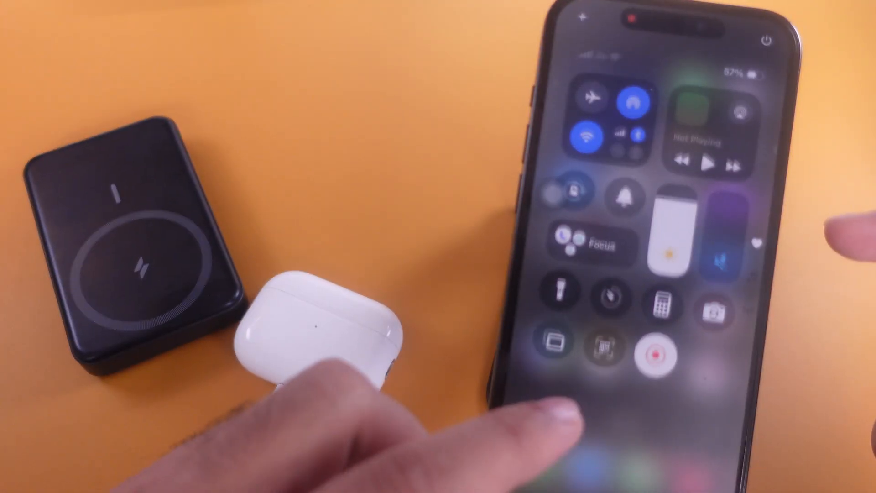